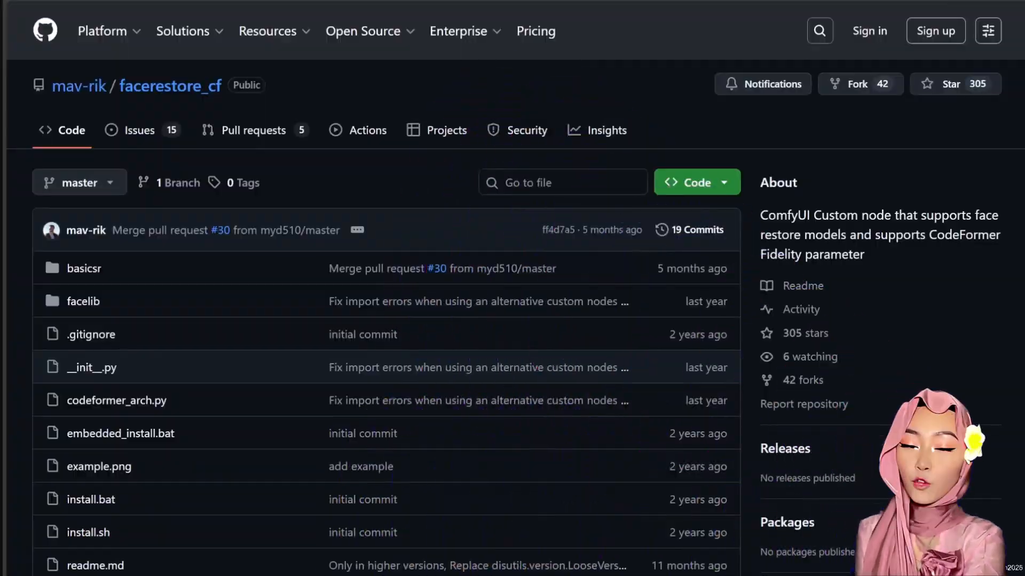
- Scroll the facerestore_cf repository page down to its README and example workflow image
scroll(down, 3)
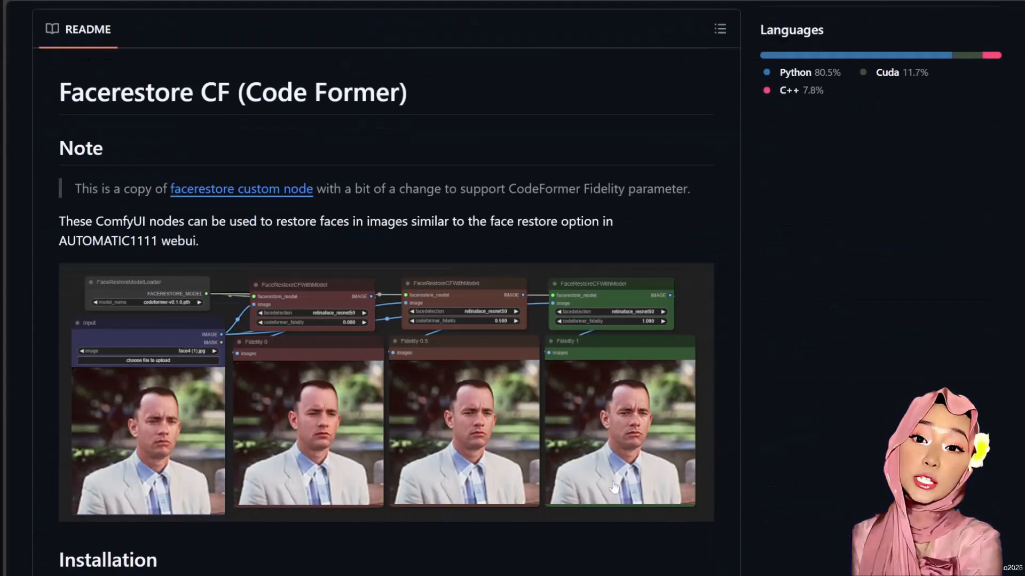
- Install the Facerestore CF (Code Former) pack from Custom Nodes Manager and reload ComfyUI
click(549, 13)
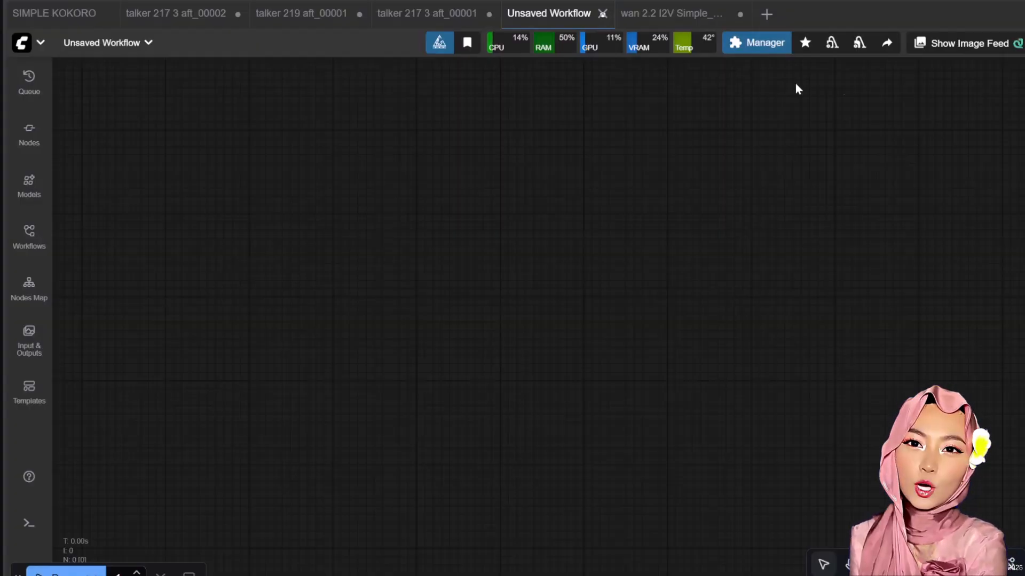
click(757, 42)
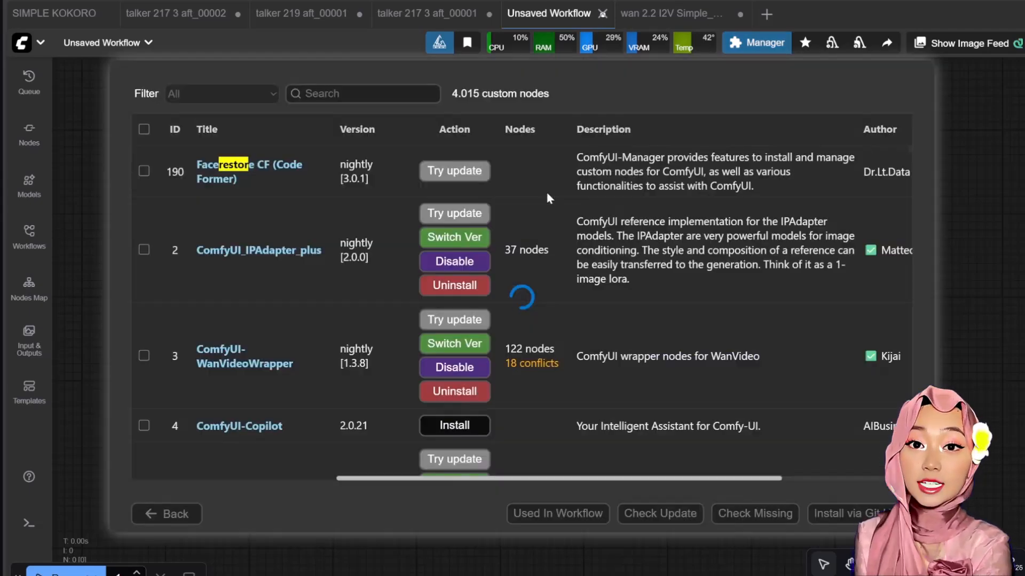
text(face res)
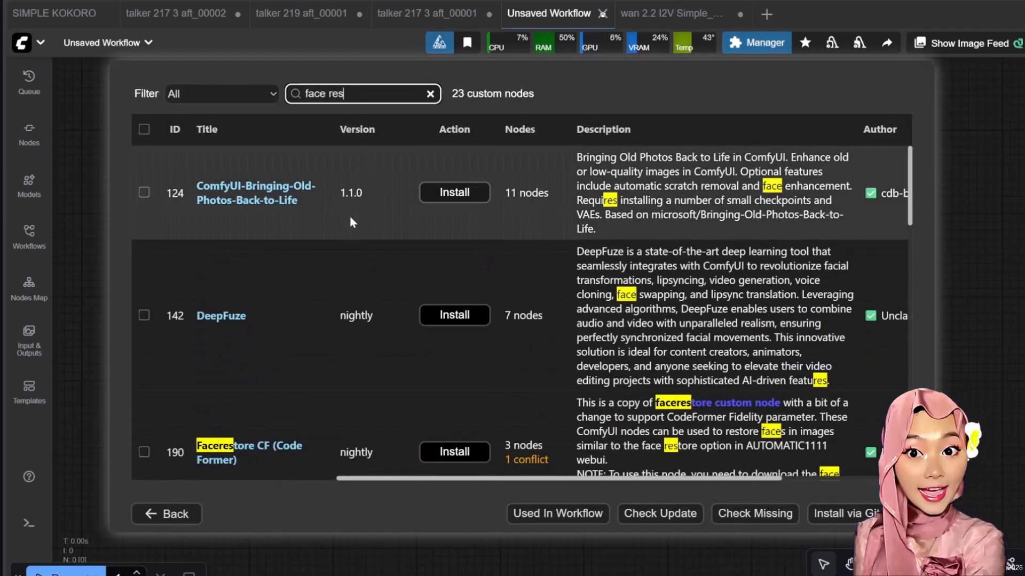
click(453, 320)
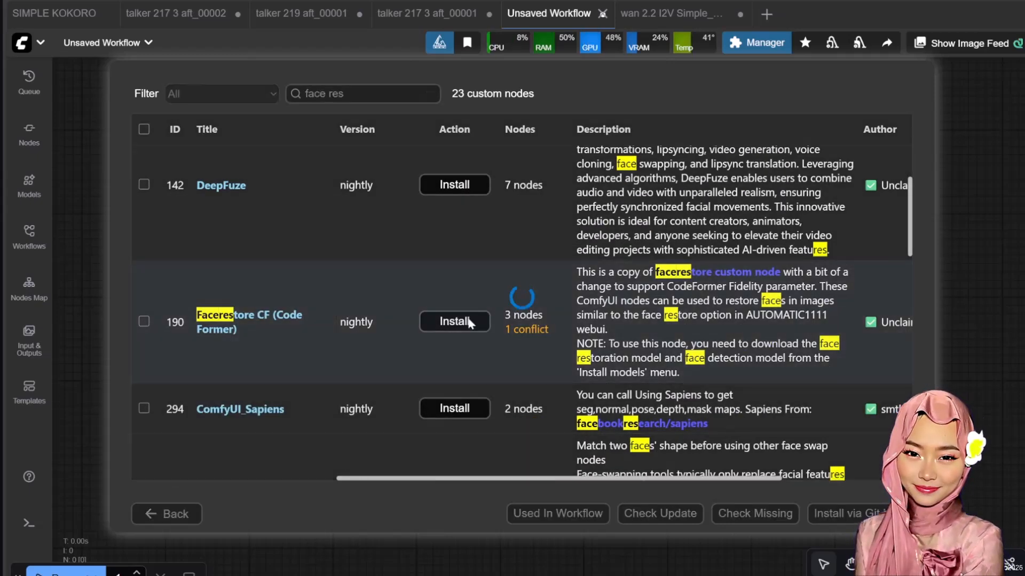
click(454, 321)
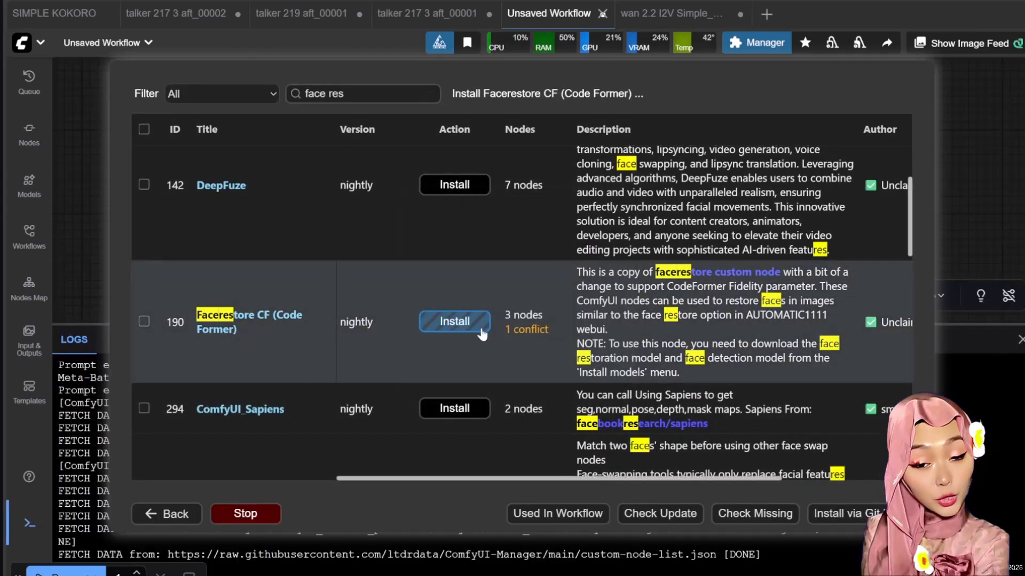
click(454, 321)
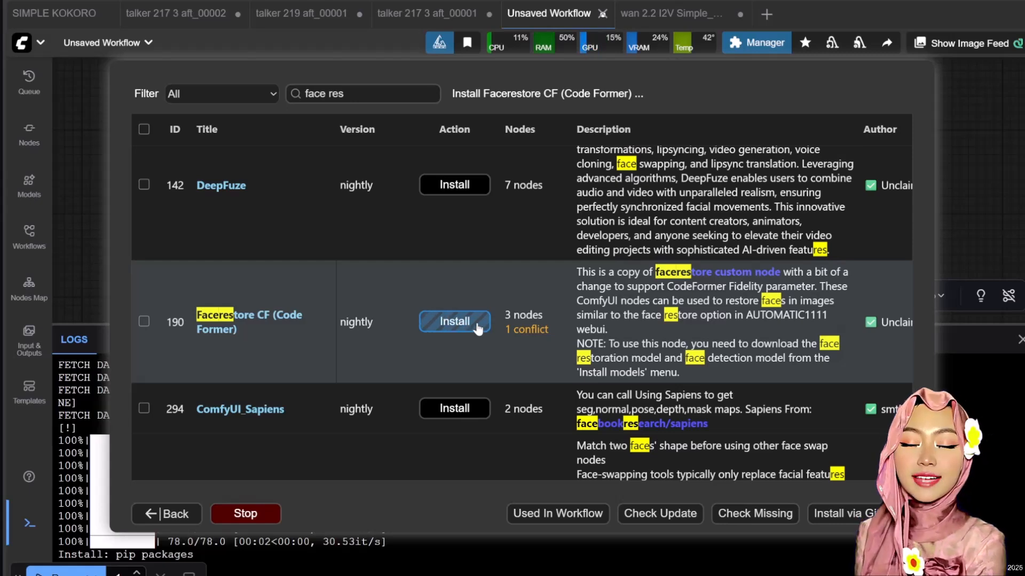
click(454, 321)
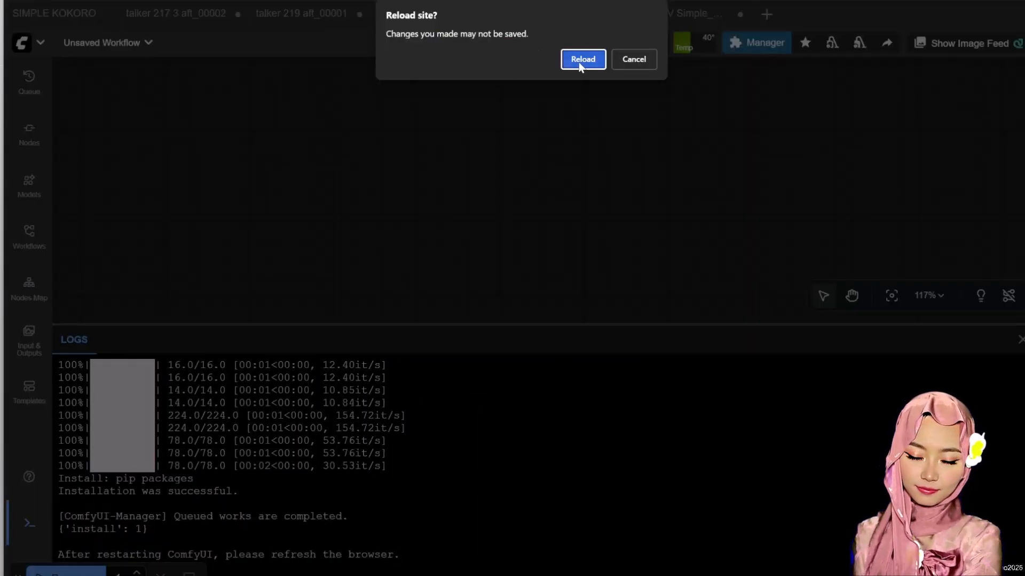
click(581, 59)
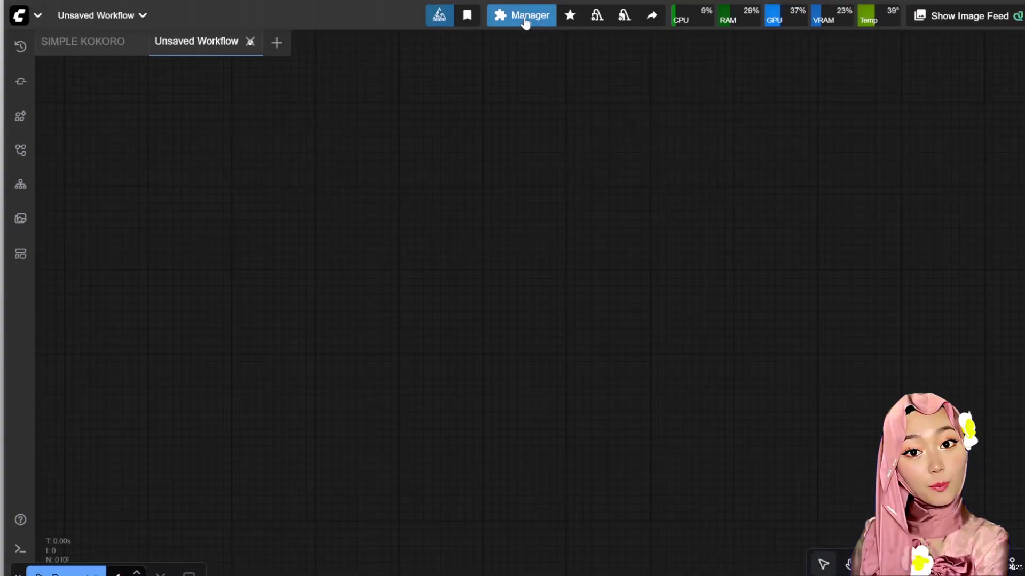
- Browse the Model Manager's downloadable models, searching for 'rest'
click(521, 15)
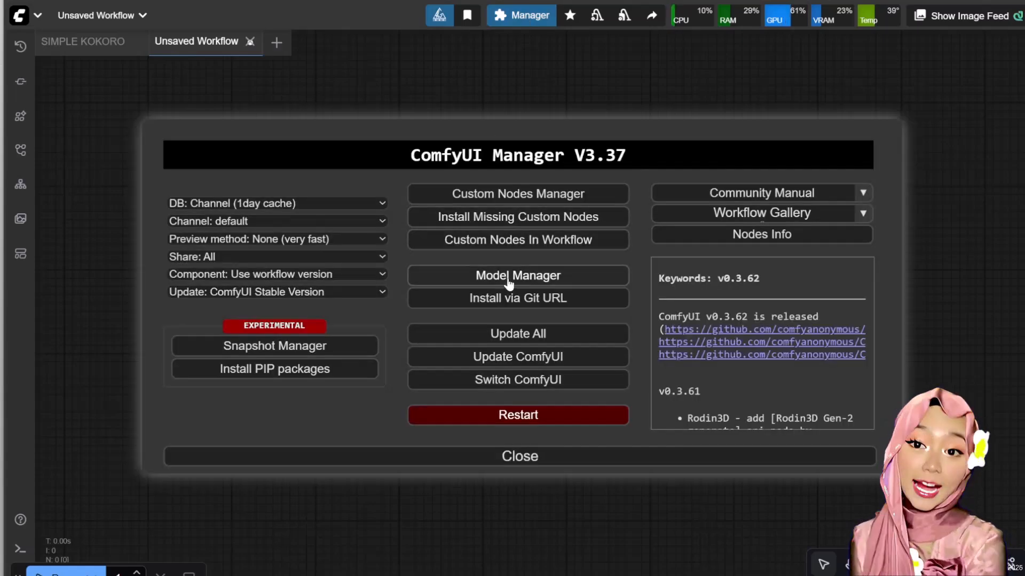
click(517, 275)
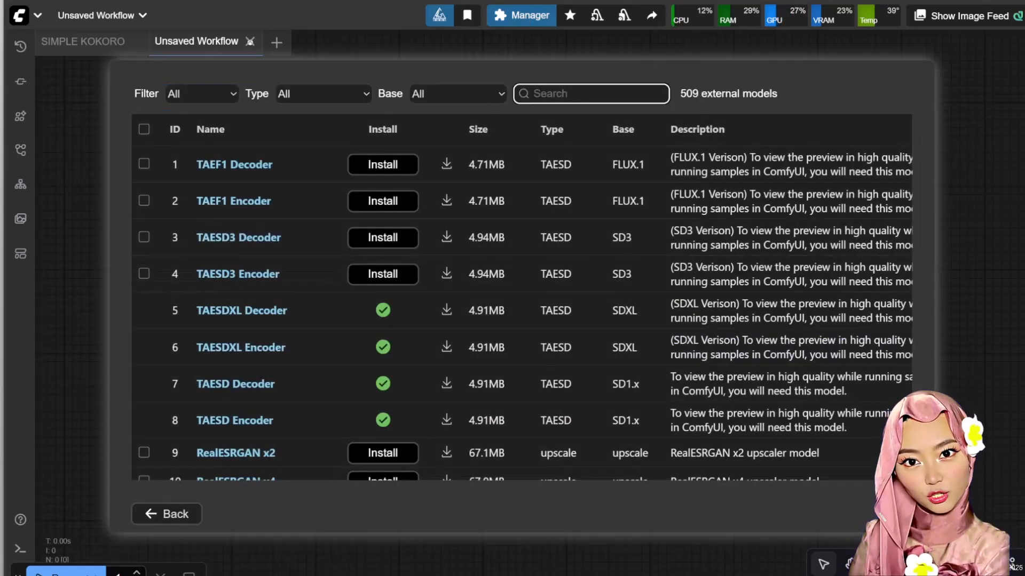
text(rest)
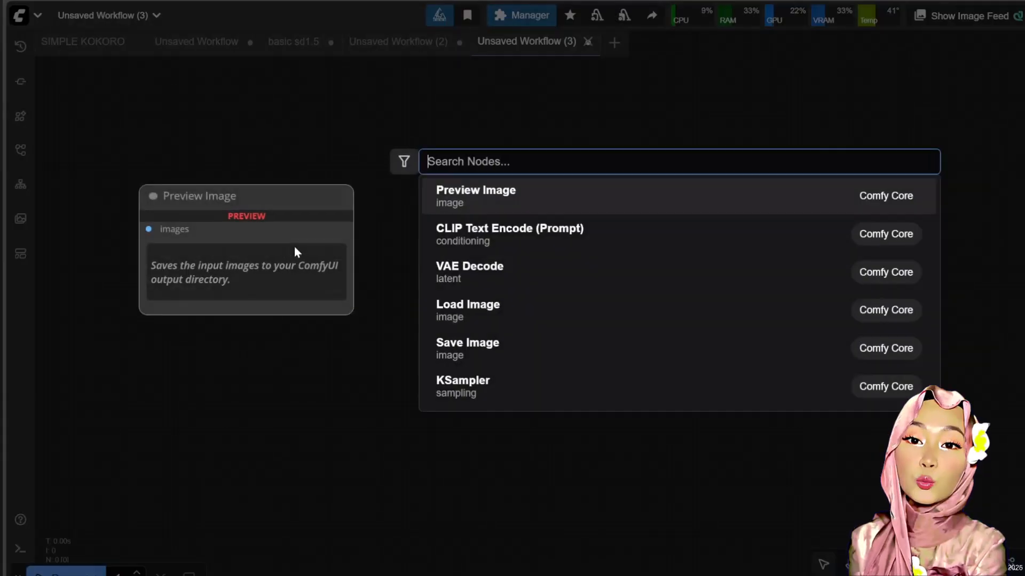
- Add FaceRestoreModelLoader and FaceRestoreCFWithModel nodes and link the model into the restore node
text(face res)
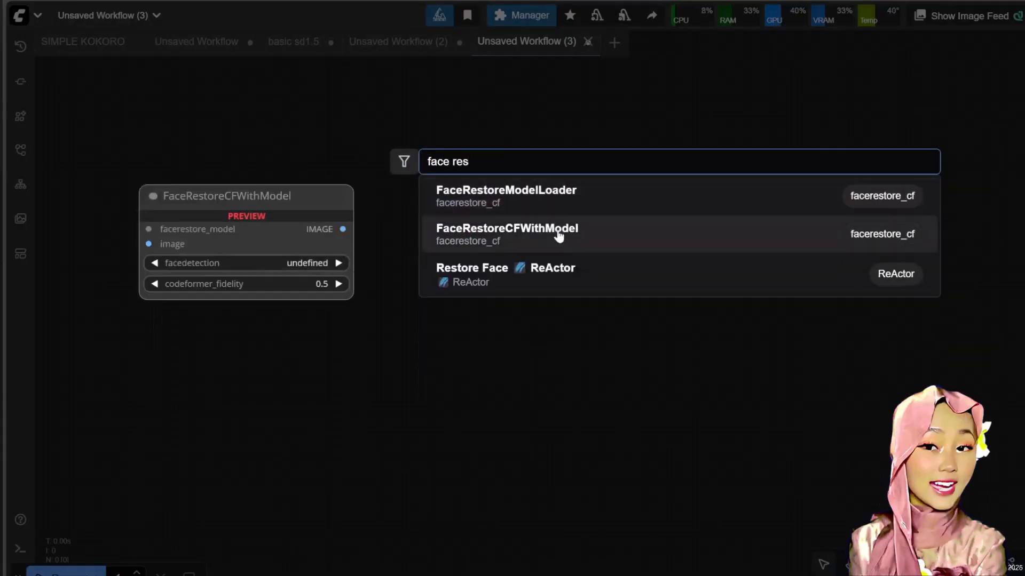
click(504, 189)
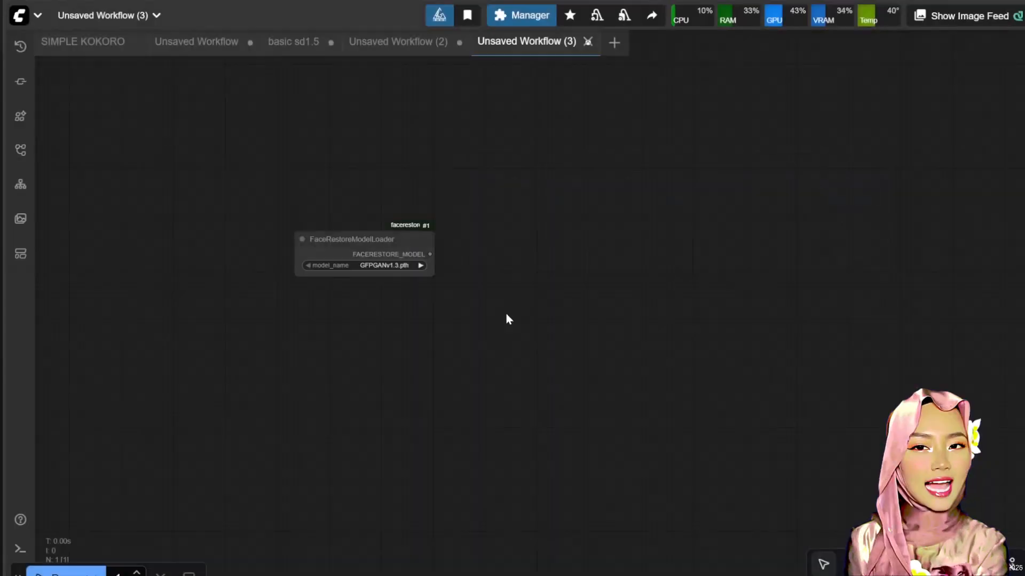
text(face res)
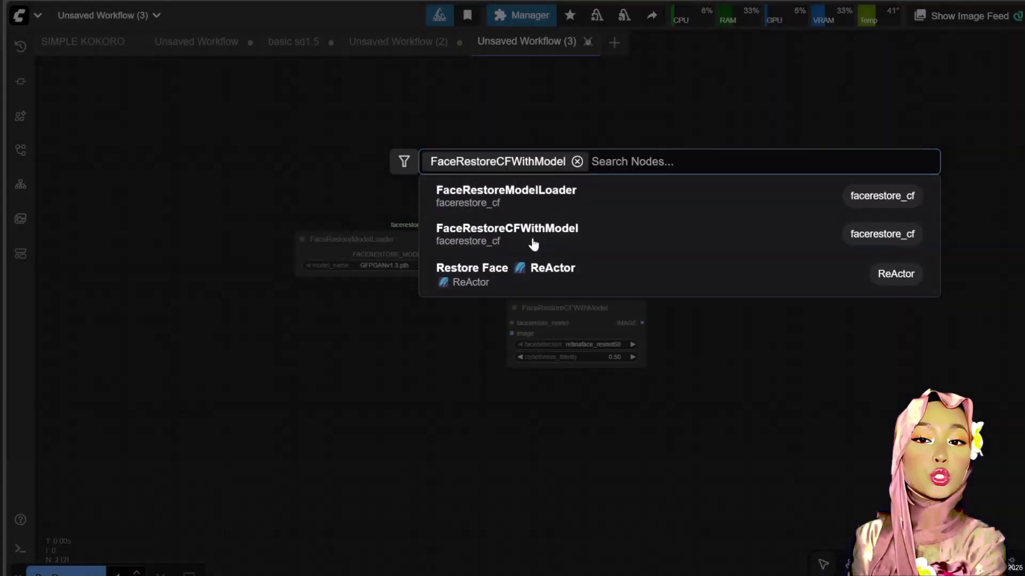
click(506, 228)
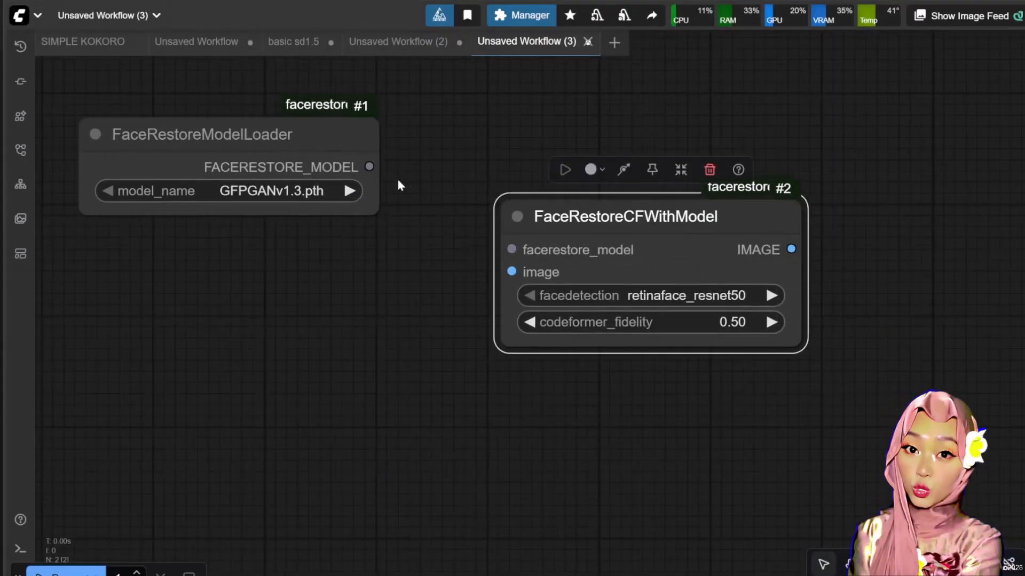
drag(370, 167, 511, 249)
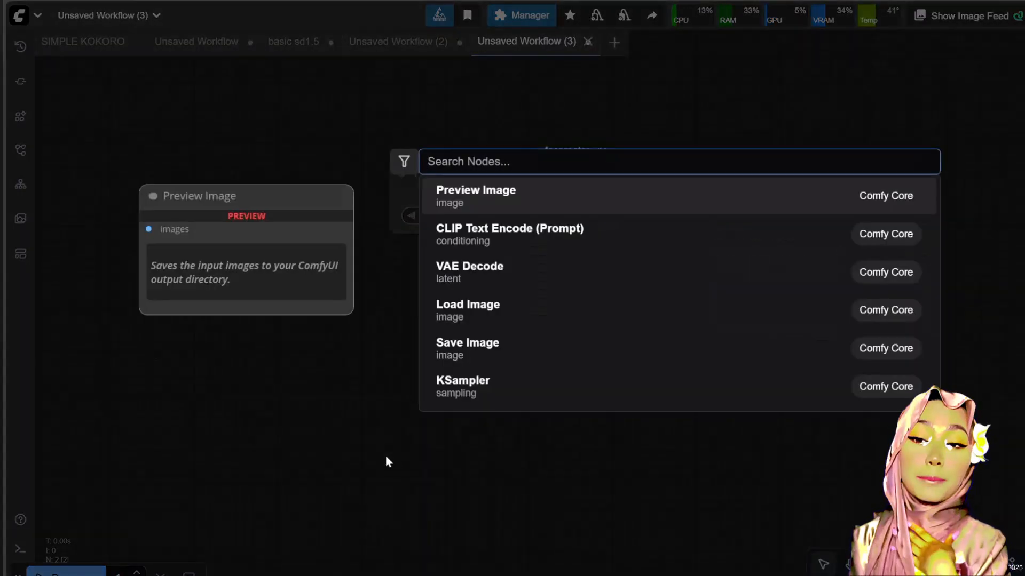
- Add a Load Image node feeding the restore node and a Preview Image for its output
text(load image)
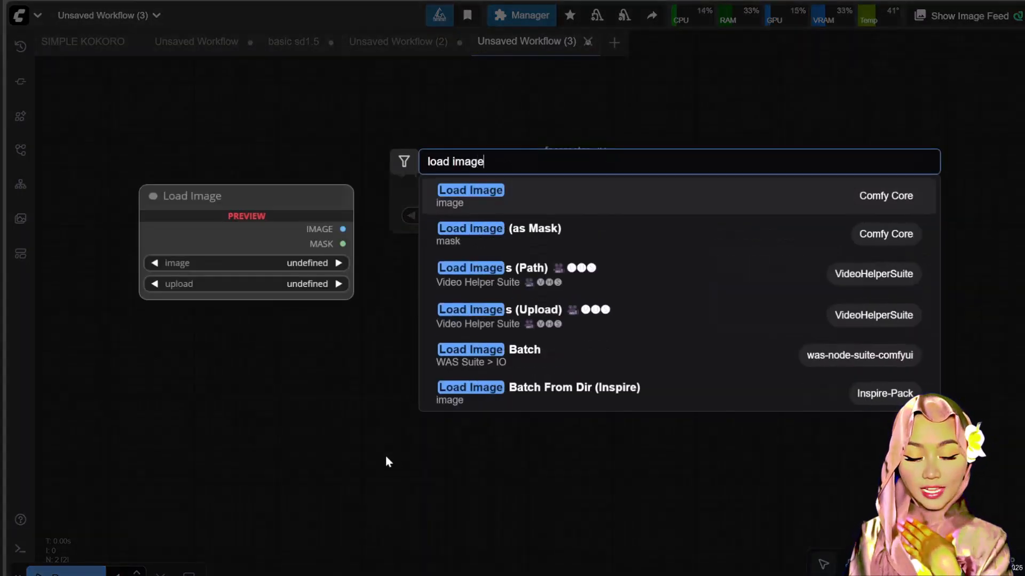
click(470, 190)
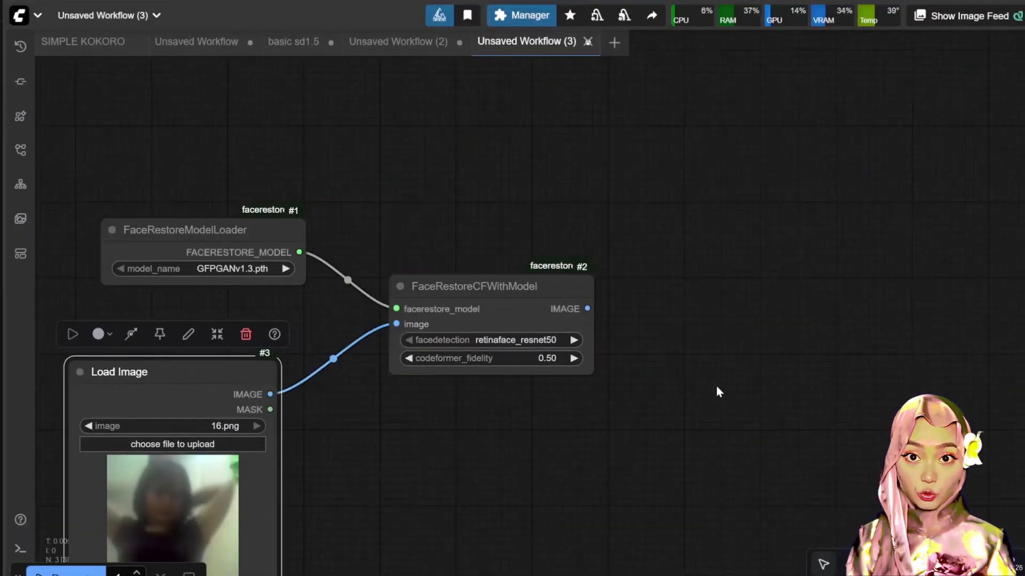
text(pre)
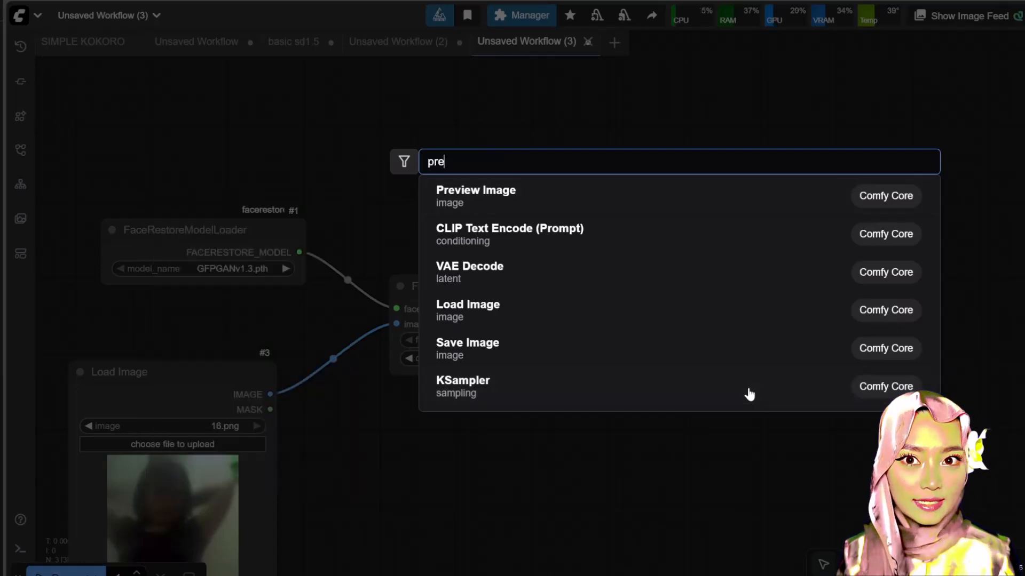
click(476, 190)
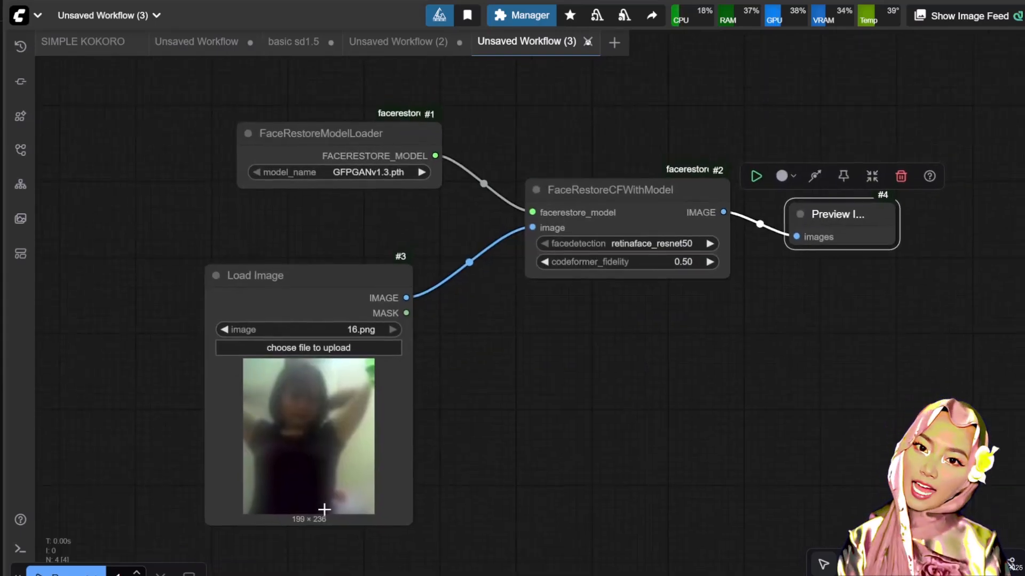
mouse_move(601, 392)
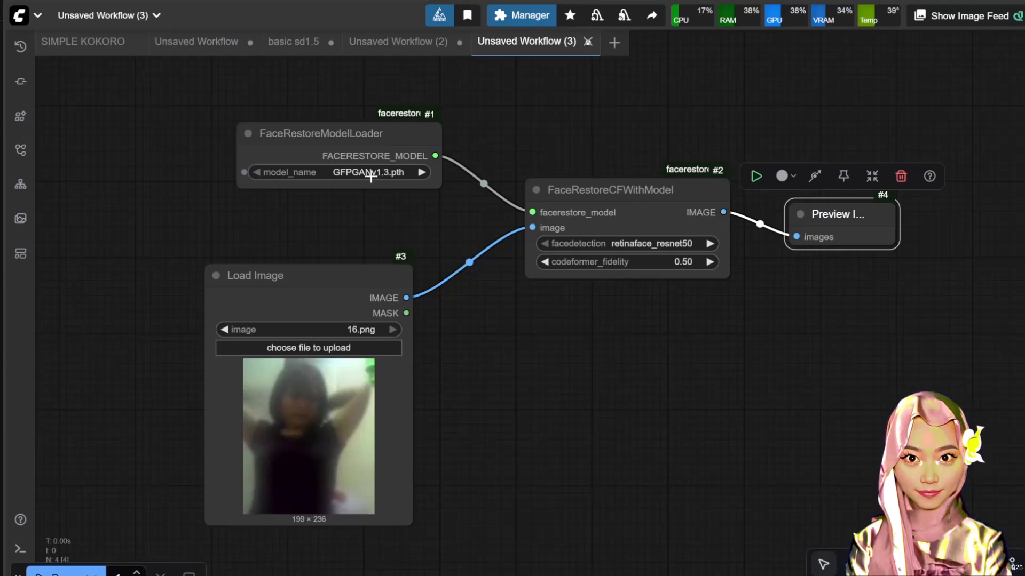
- Set FaceRestoreModelLoader's model_name to codeformer-v0.1.0.pth and queue the workflow
click(343, 171)
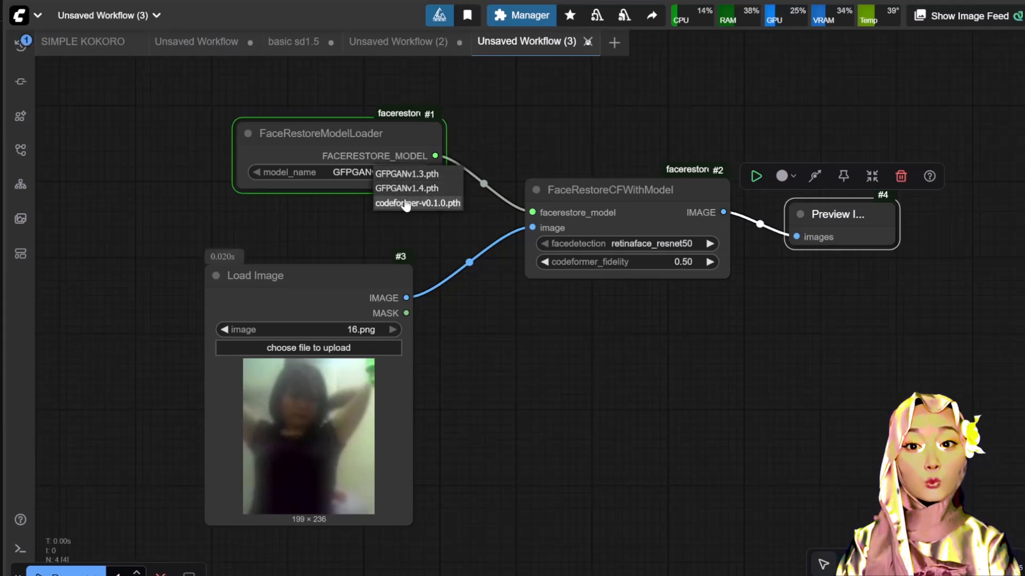
click(416, 203)
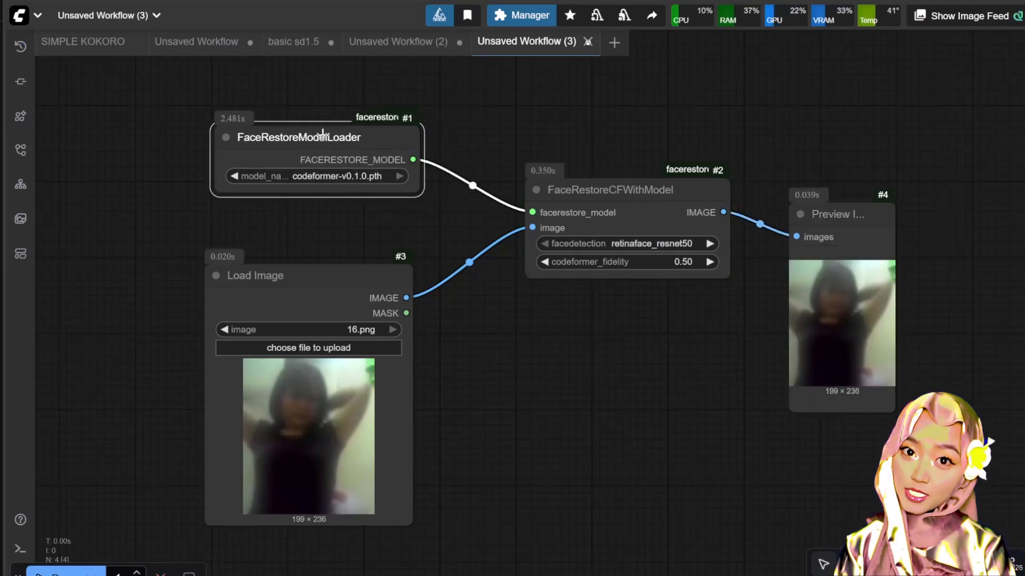
click(296, 137)
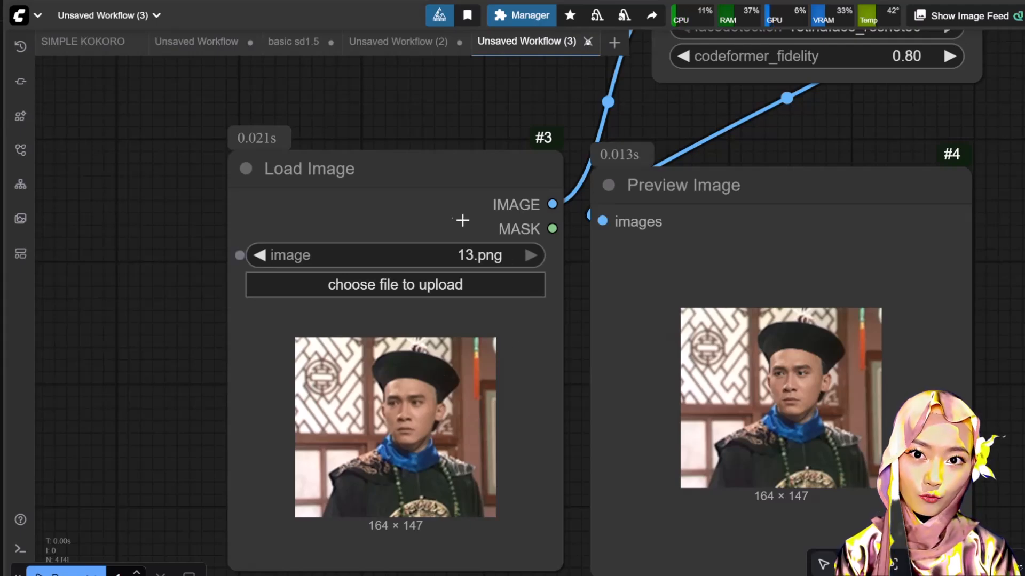
scroll(up, 3)
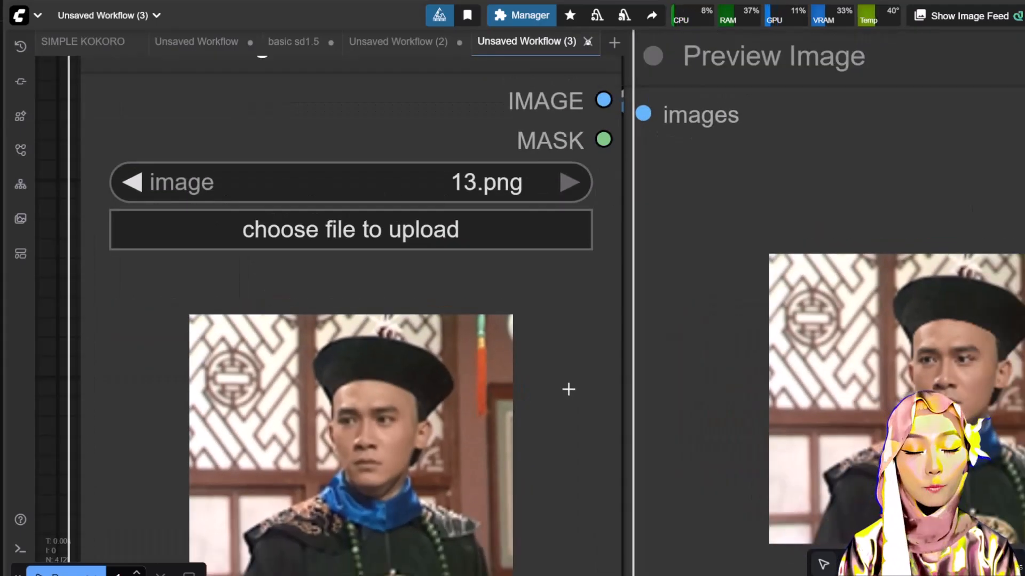
scroll(down, 3)
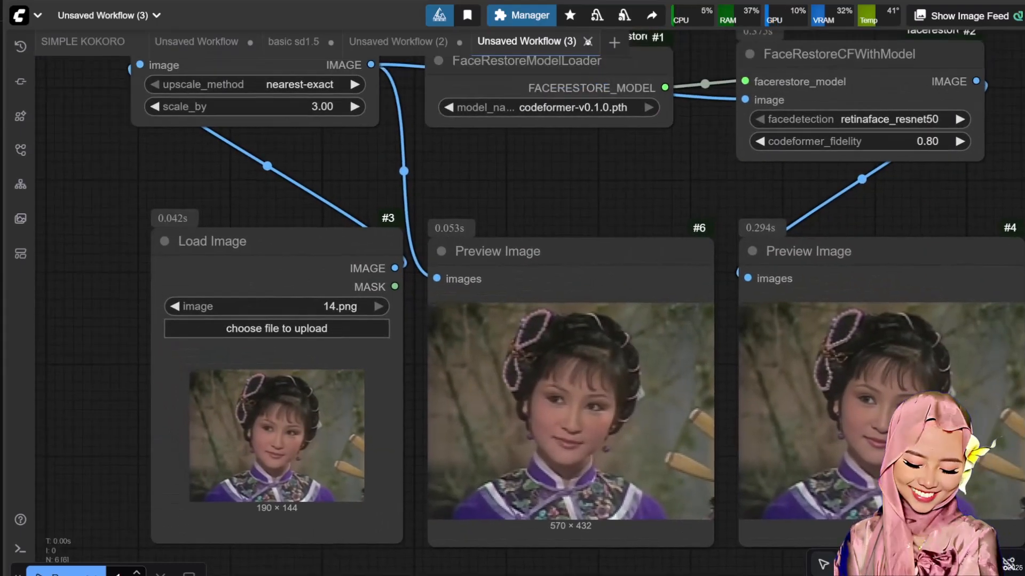
- Switch to the basic sd1.5 workflow tab
click(294, 41)
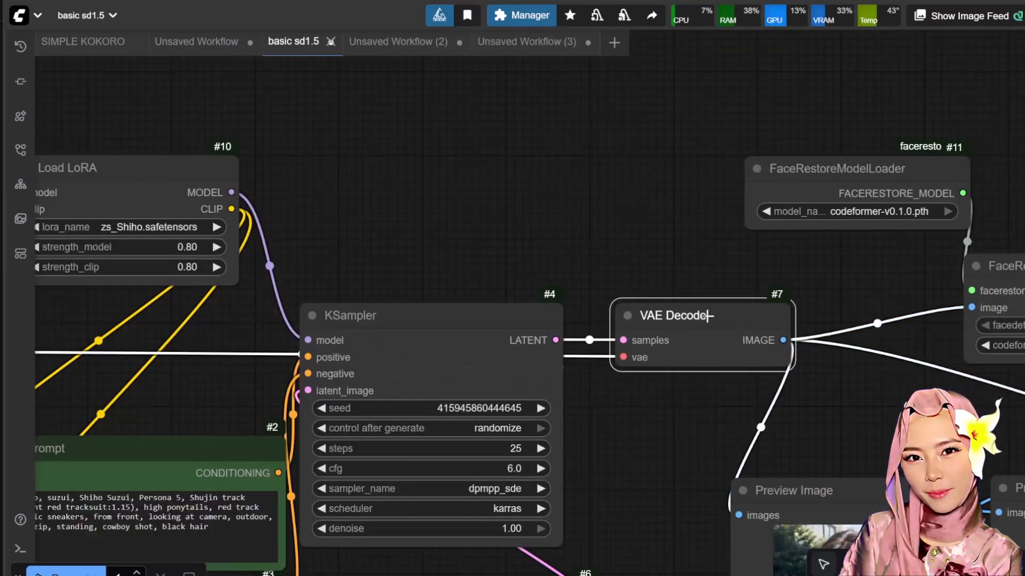